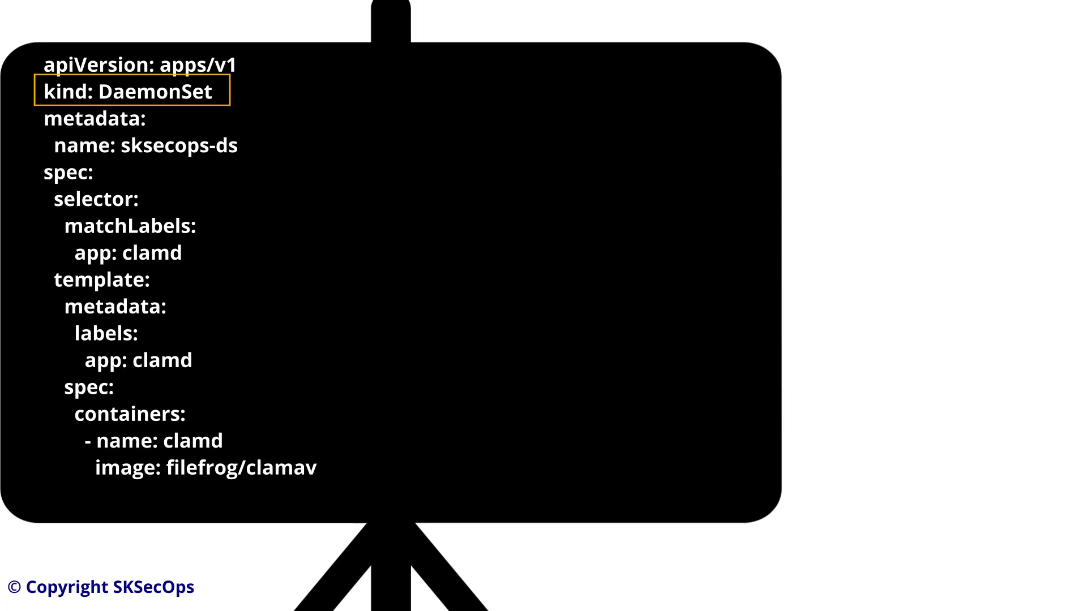
- Advance the animation so the orange rounded outline marks the DaemonSet's pod template block
{"action": "left_click", "coordinate": [101, 279]}
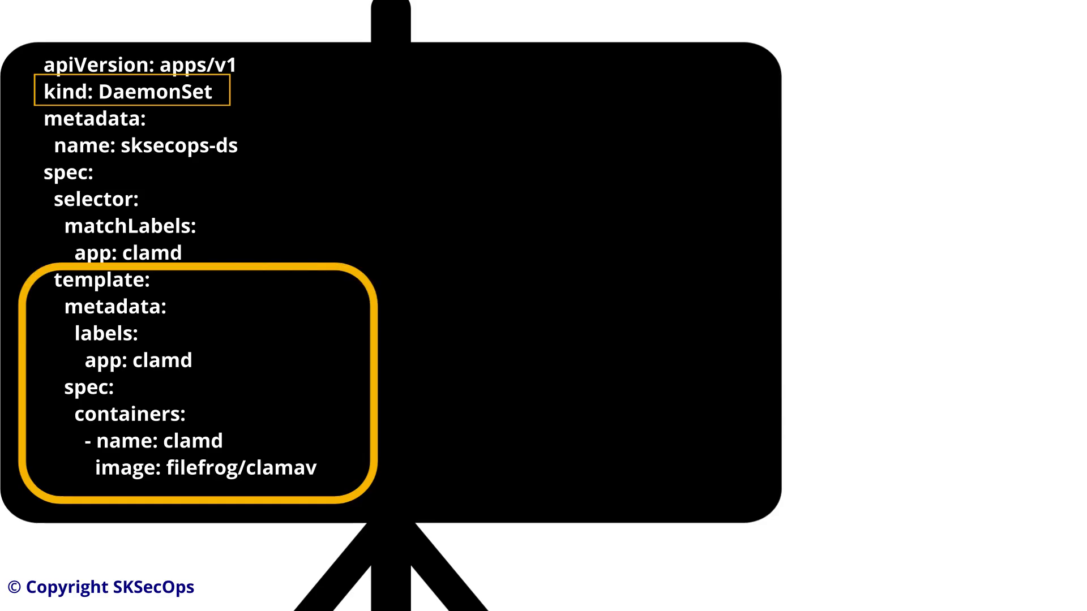